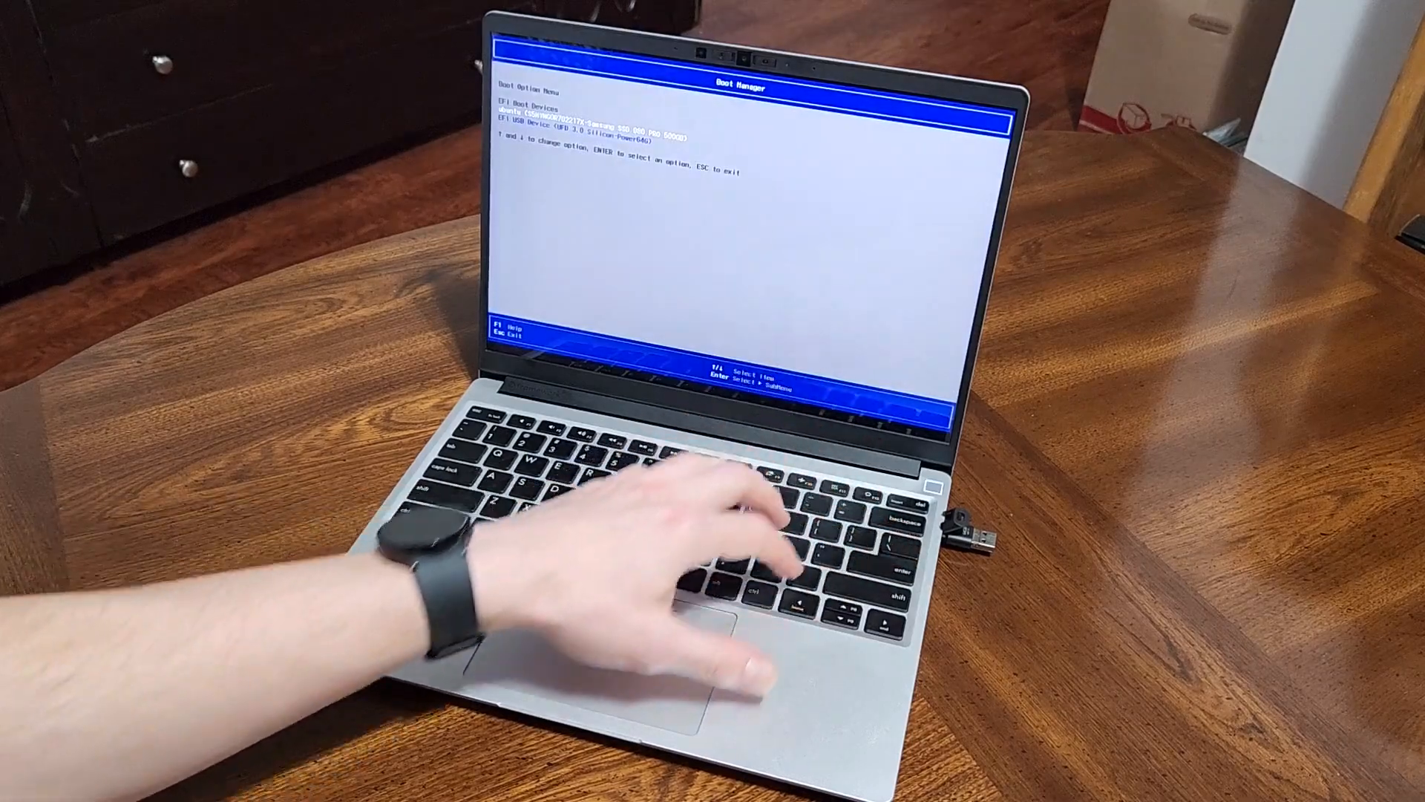
- Boot the laptop from the plugged-in USB drive in the Boot Option Menu
key("enter")
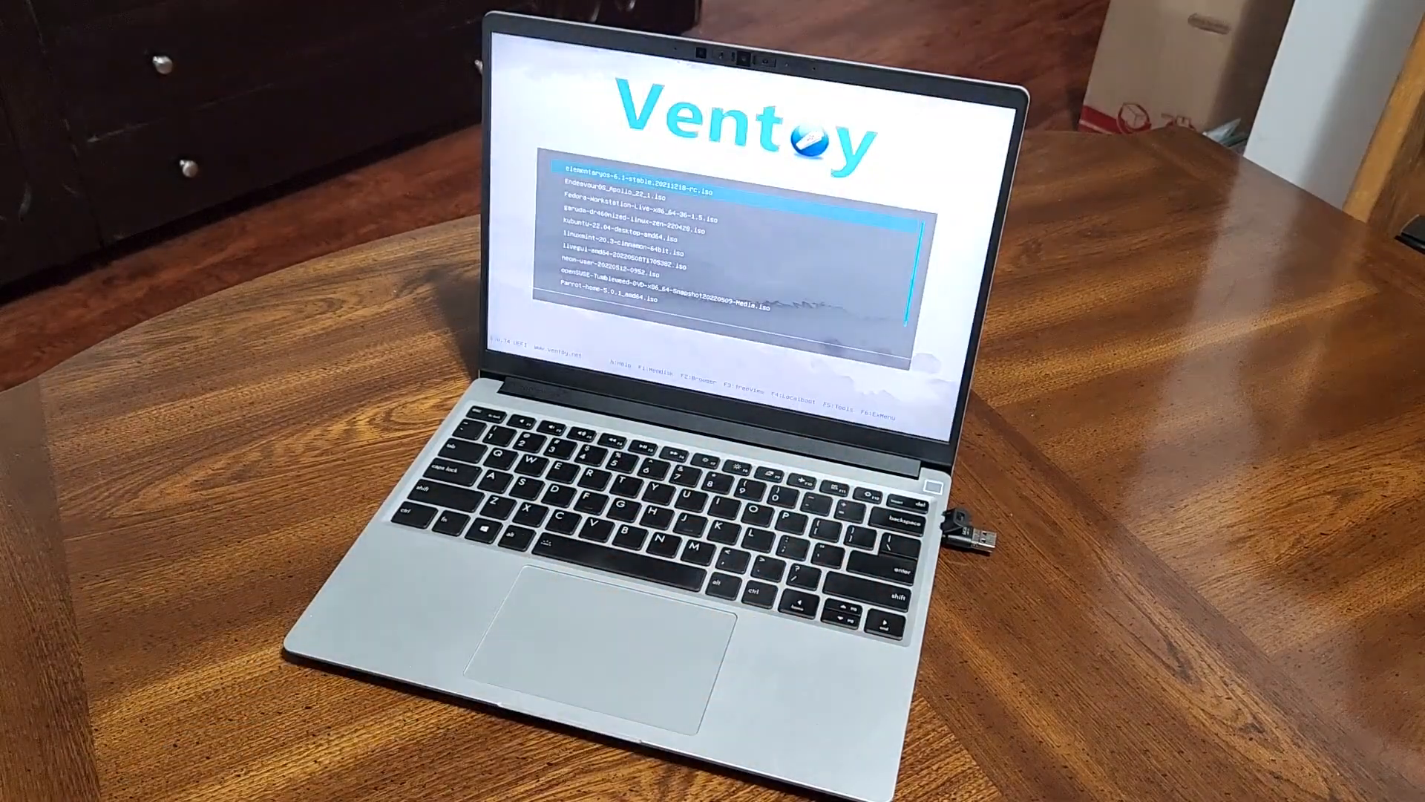
- Select the Parrot OS ISO in the Ventoy list to boot it to the live desktop
key("Down")
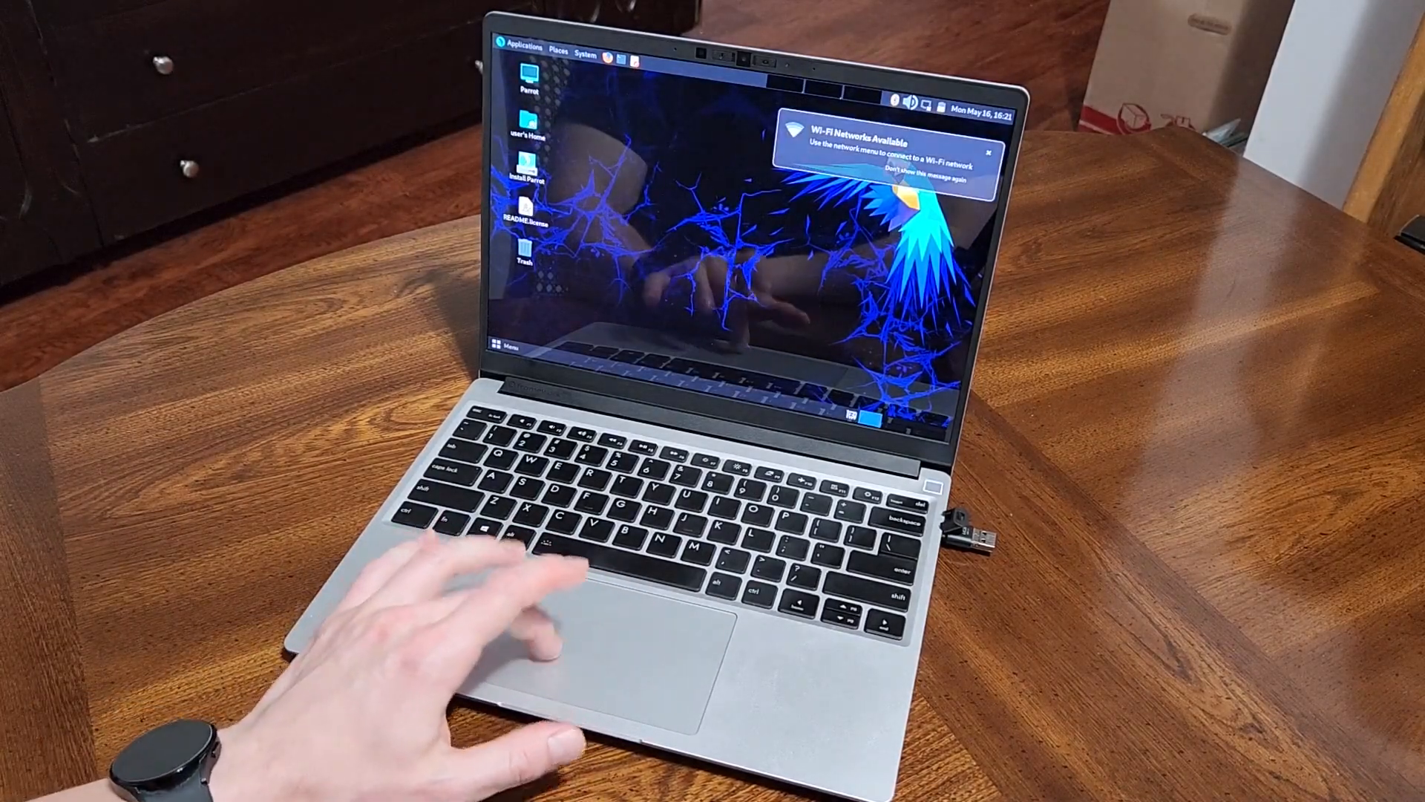
- Dismiss the 'Wi-Fi Networks Available' notification and show the MATE applications menu categories
left_click(507, 348)
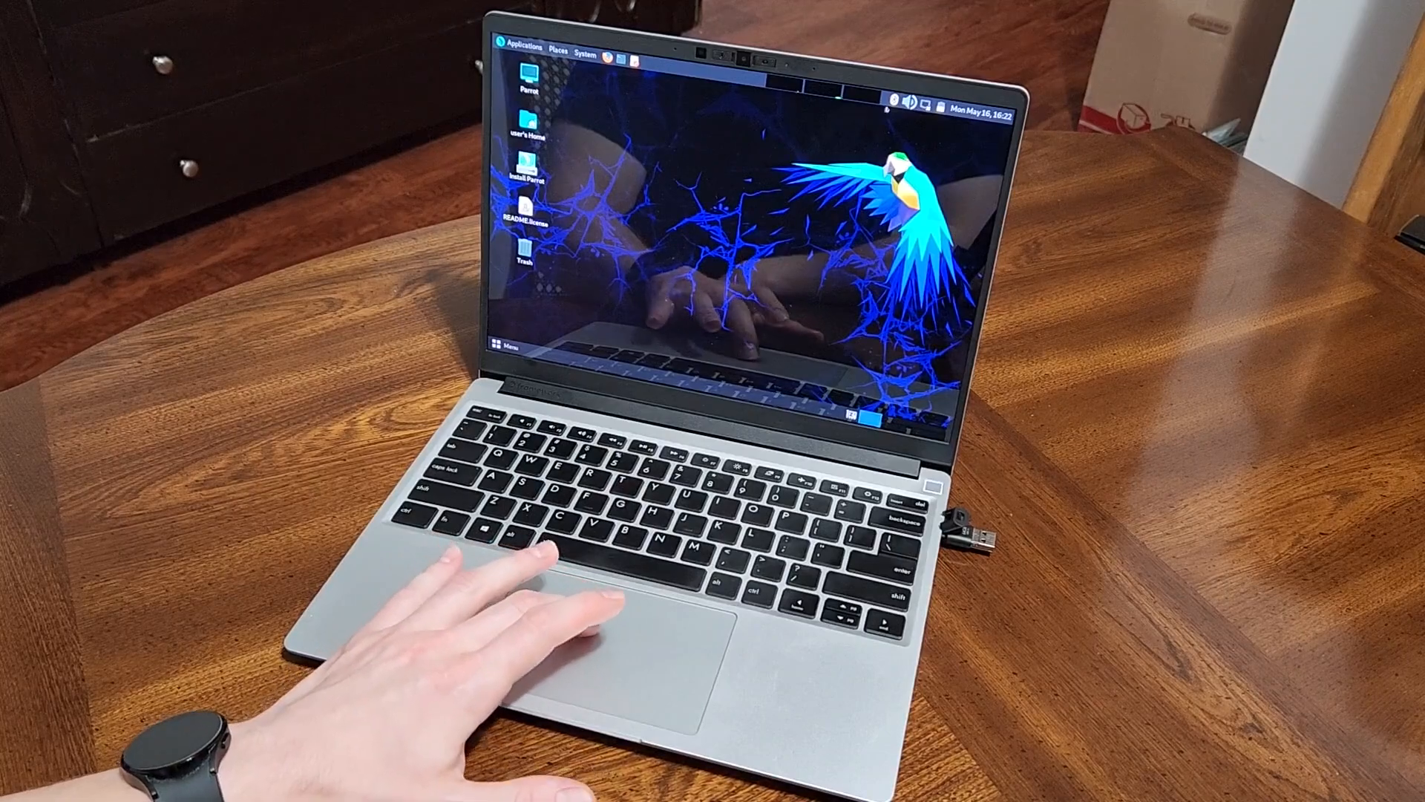
left_click(892, 104)
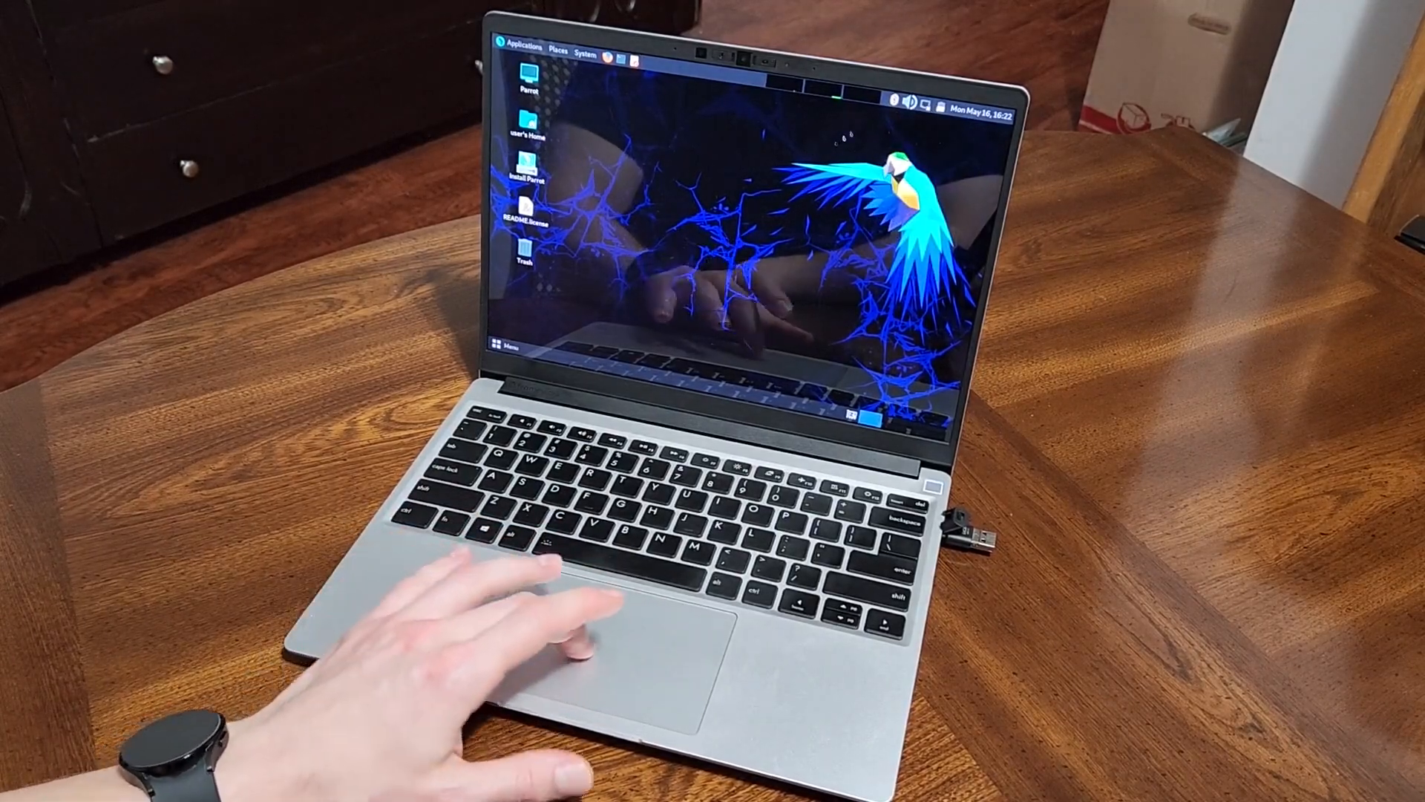
left_click(901, 103)
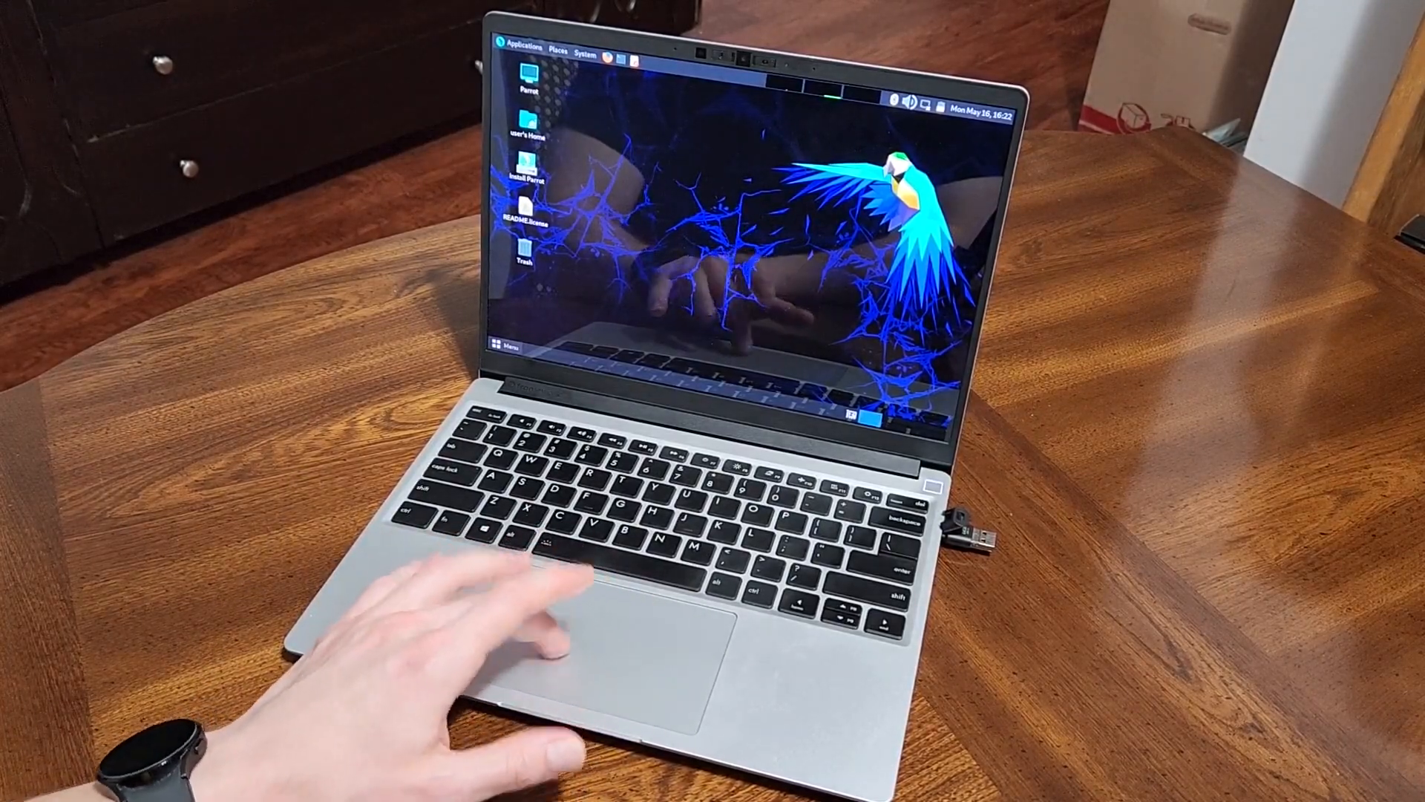
left_click(506, 347)
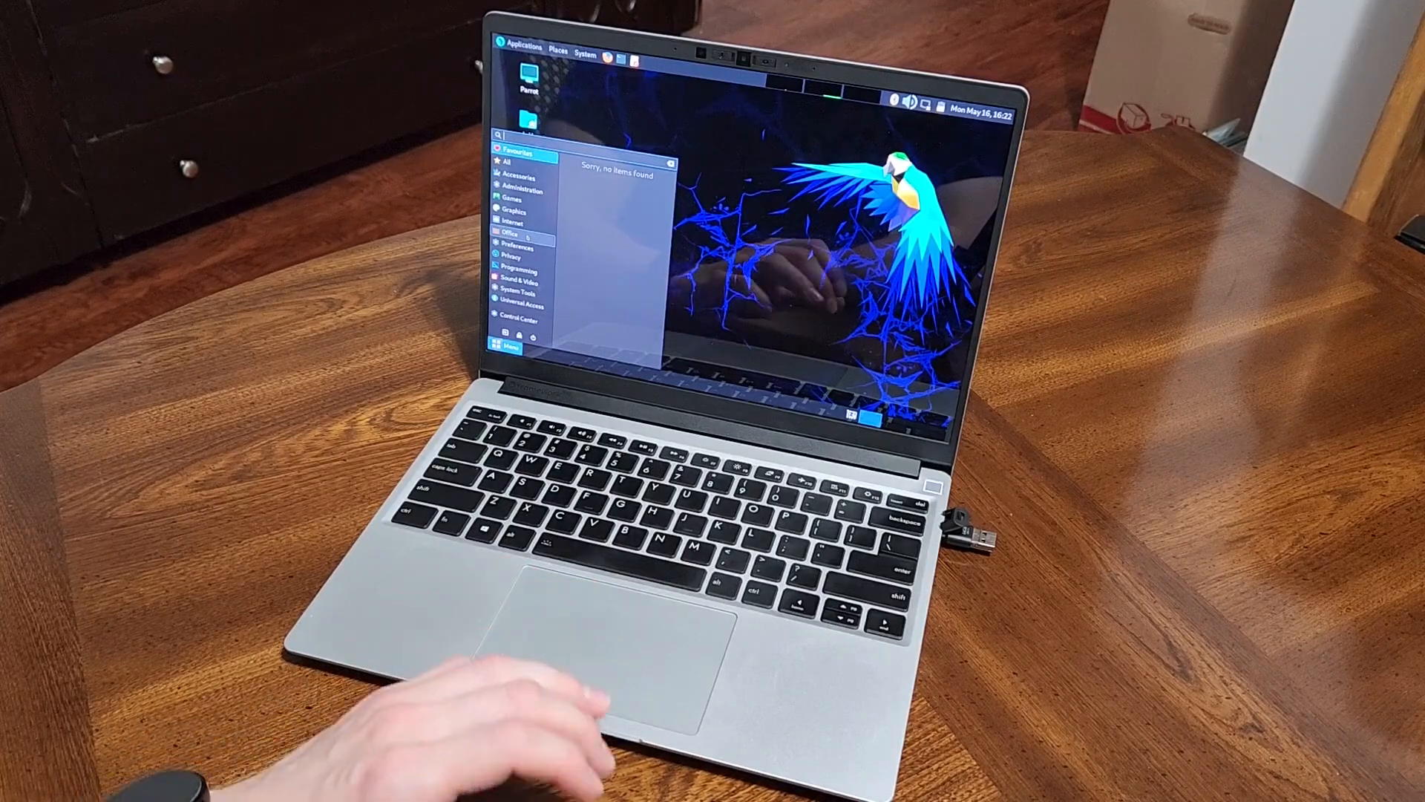